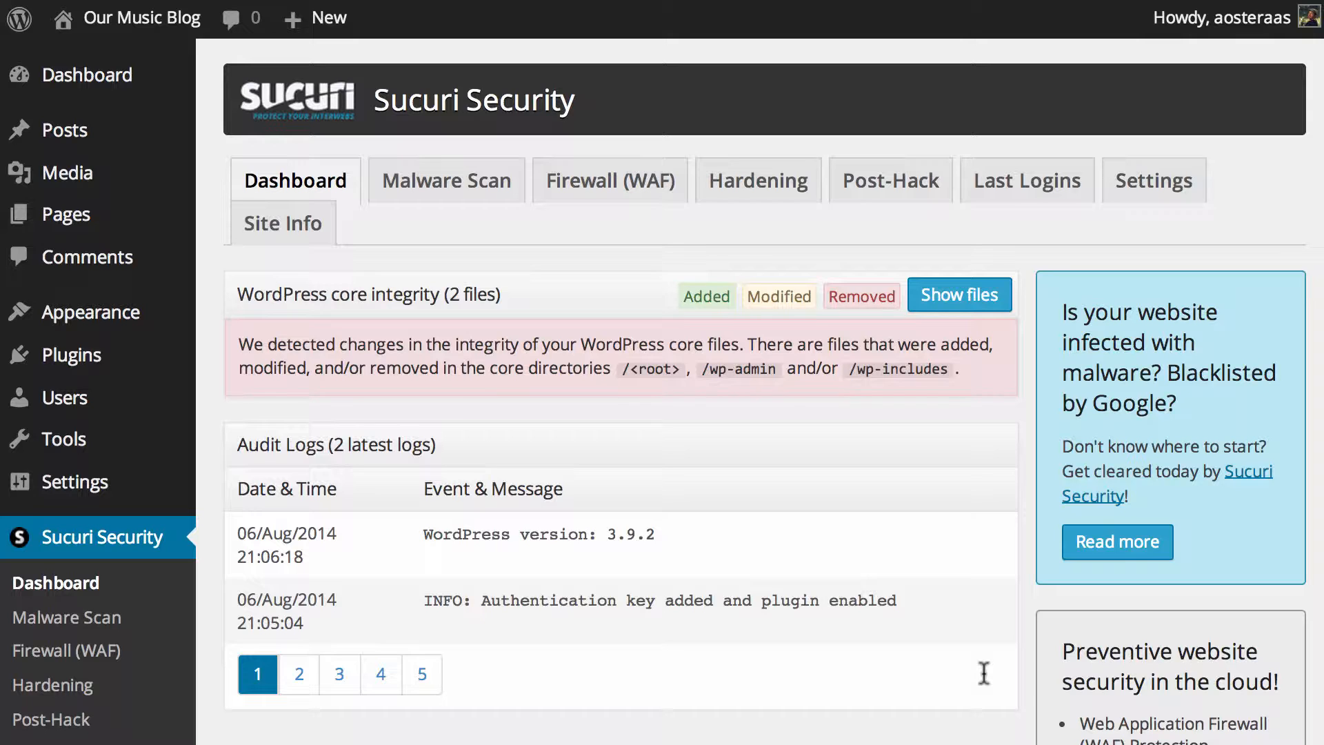
{"action": "mouse_move", "coordinate": [297, 495]}
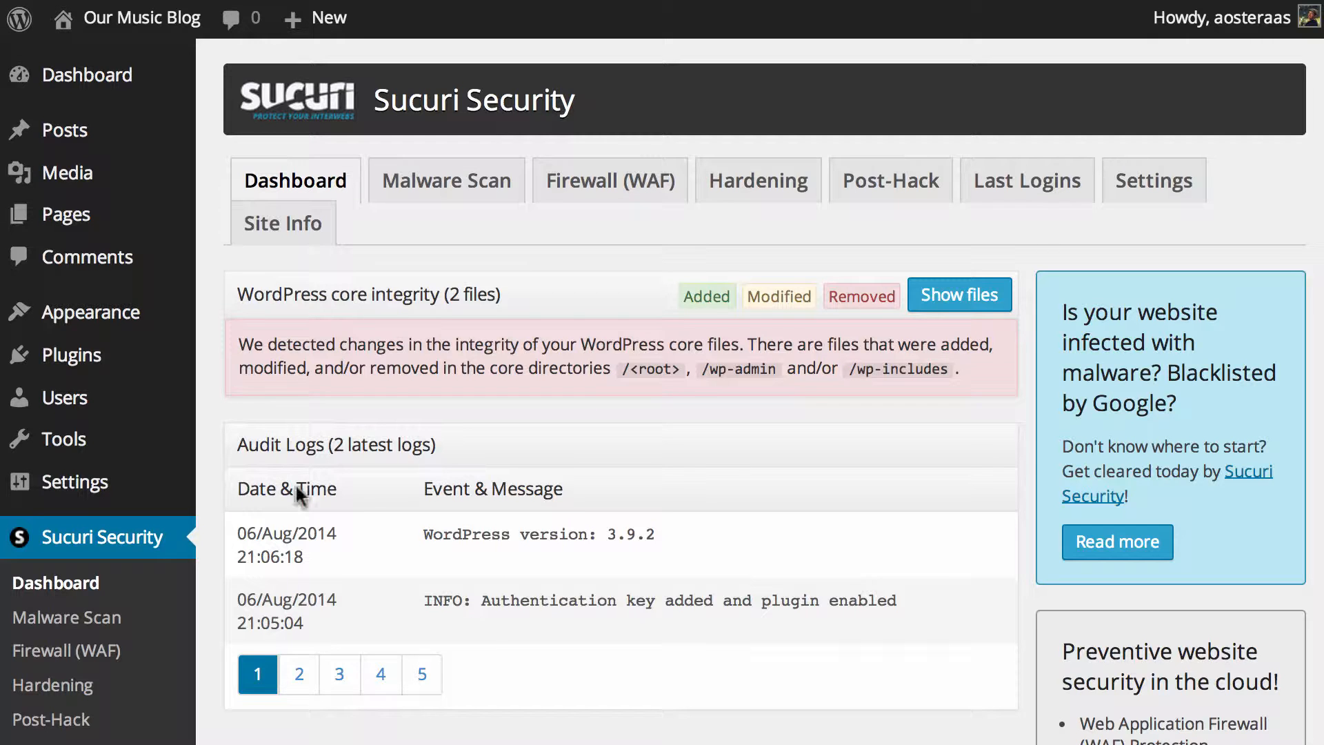
{"action": "mouse_move", "coordinate": [561, 561]}
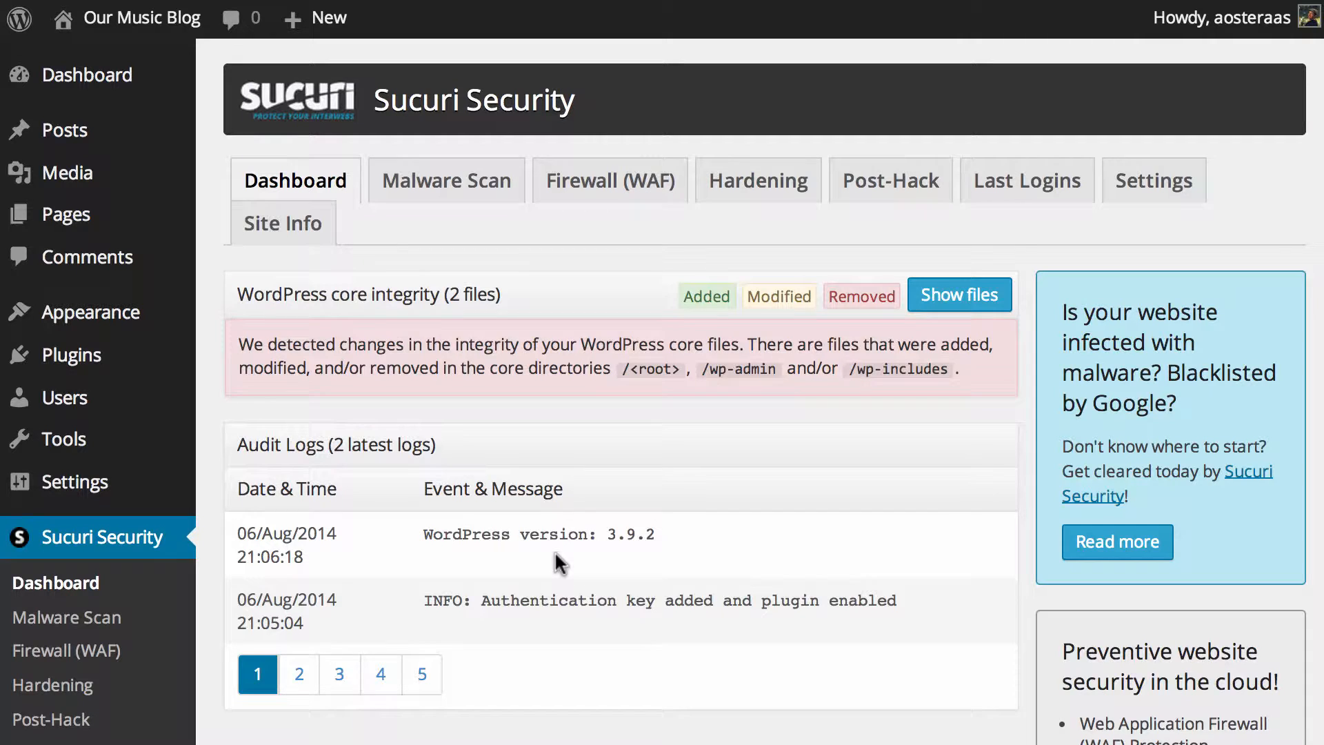
Step: Expand the core integrity file list, showing .ftpquota and error_log flagged as added
{"action": "scroll", "scroll_direction": "down", "scroll_amount": 3}
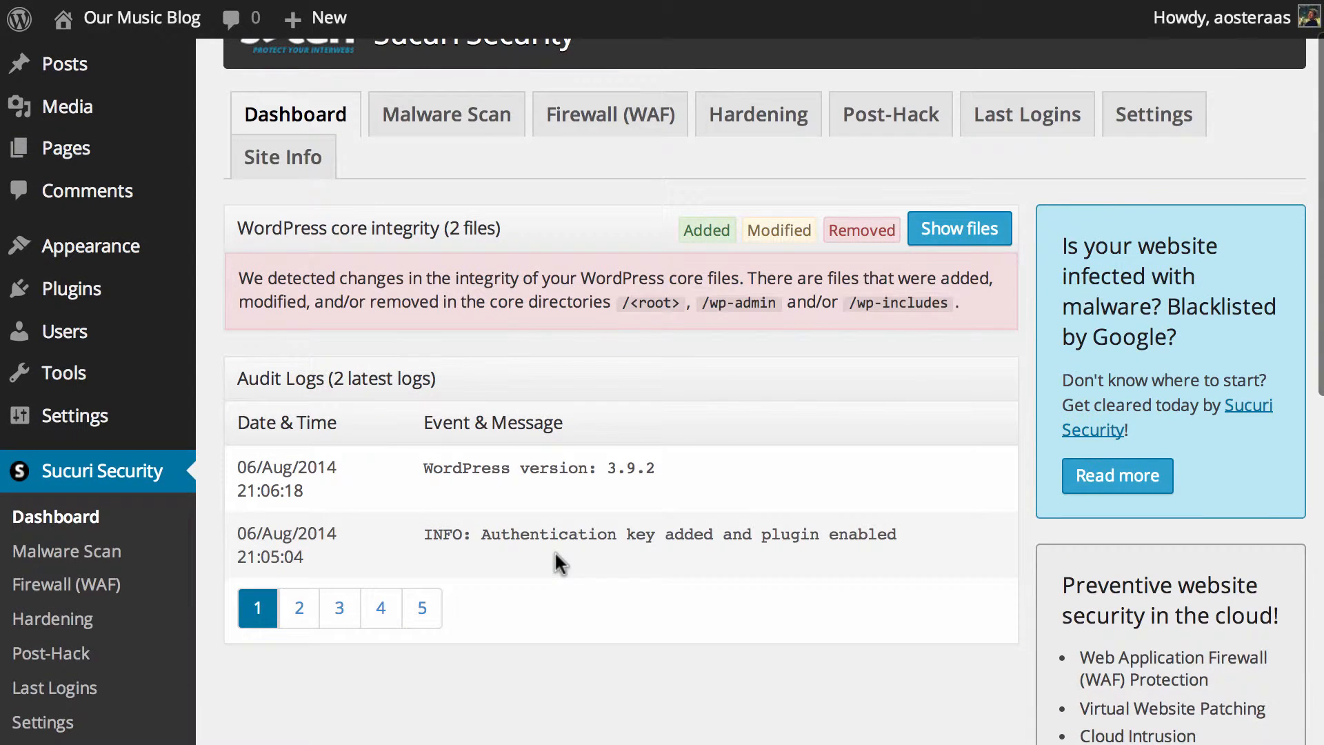
{"action": "mouse_move", "coordinate": [498, 567]}
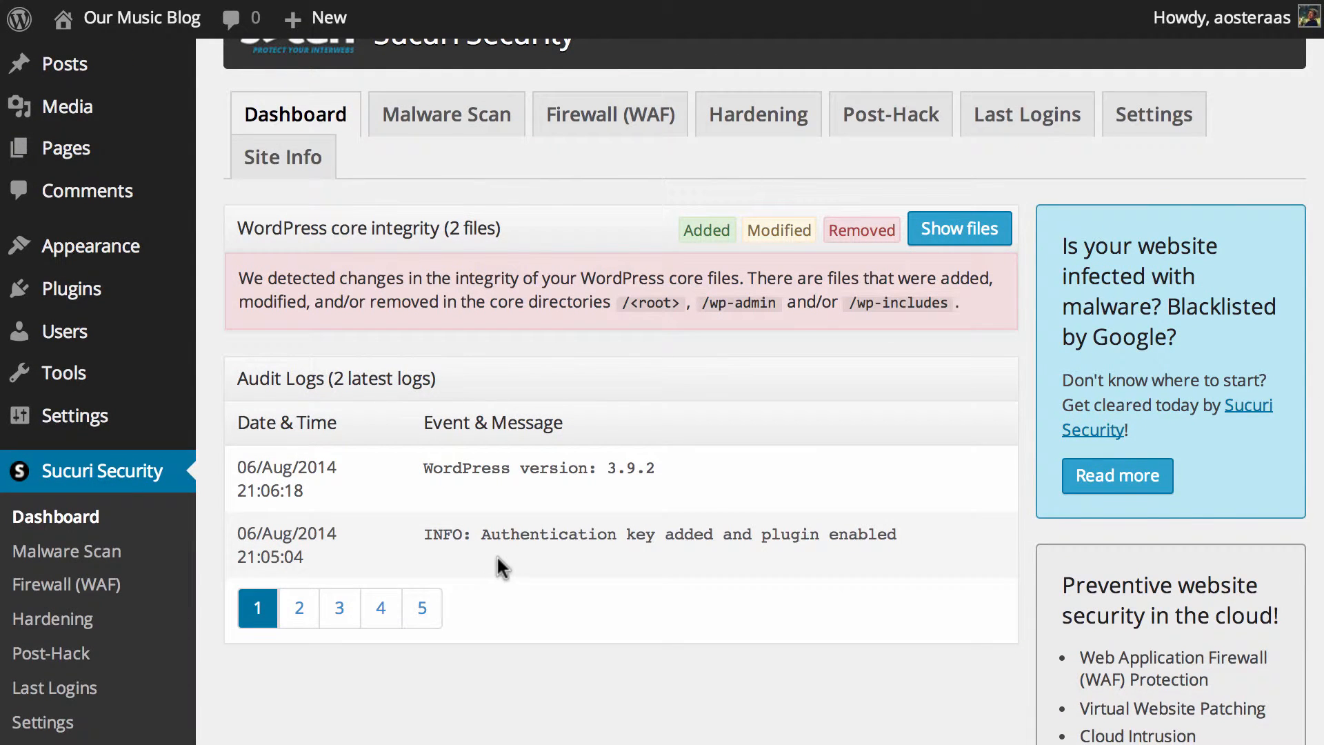
{"action": "mouse_move", "coordinate": [755, 555]}
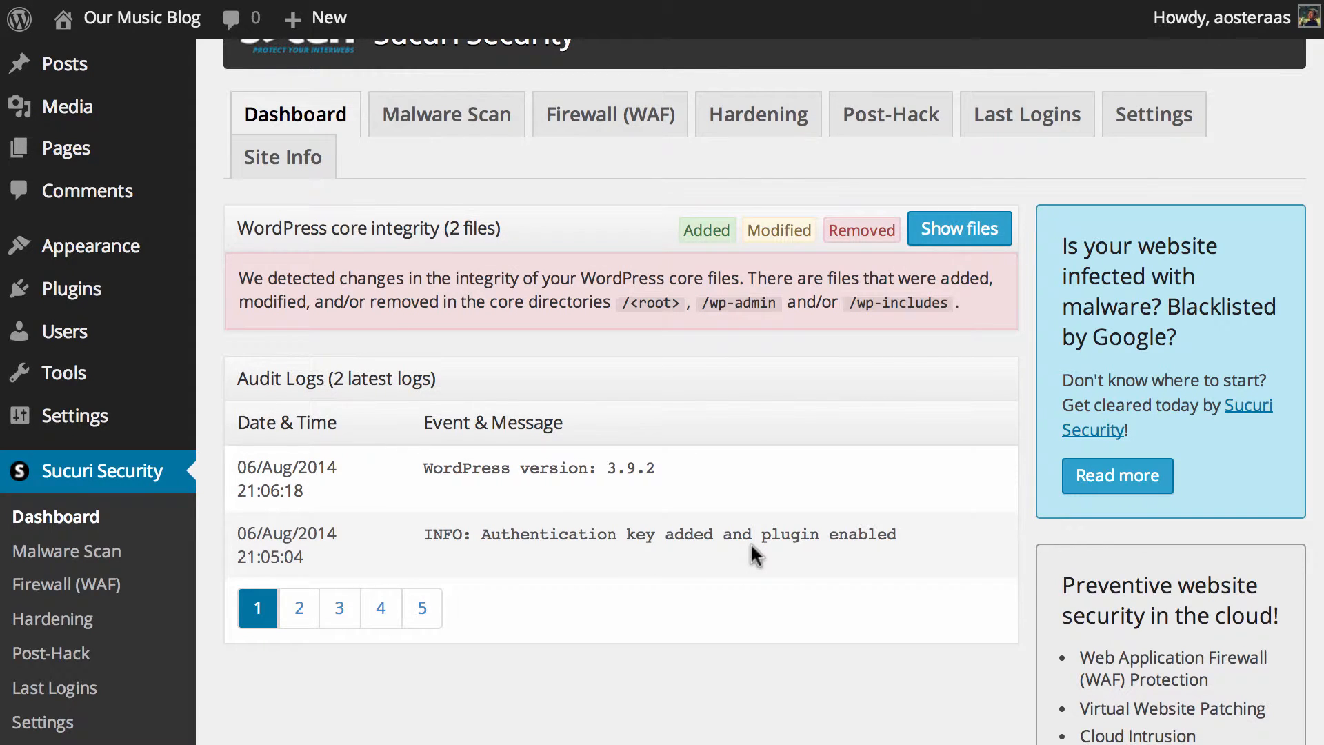
{"action": "mouse_move", "coordinate": [605, 489]}
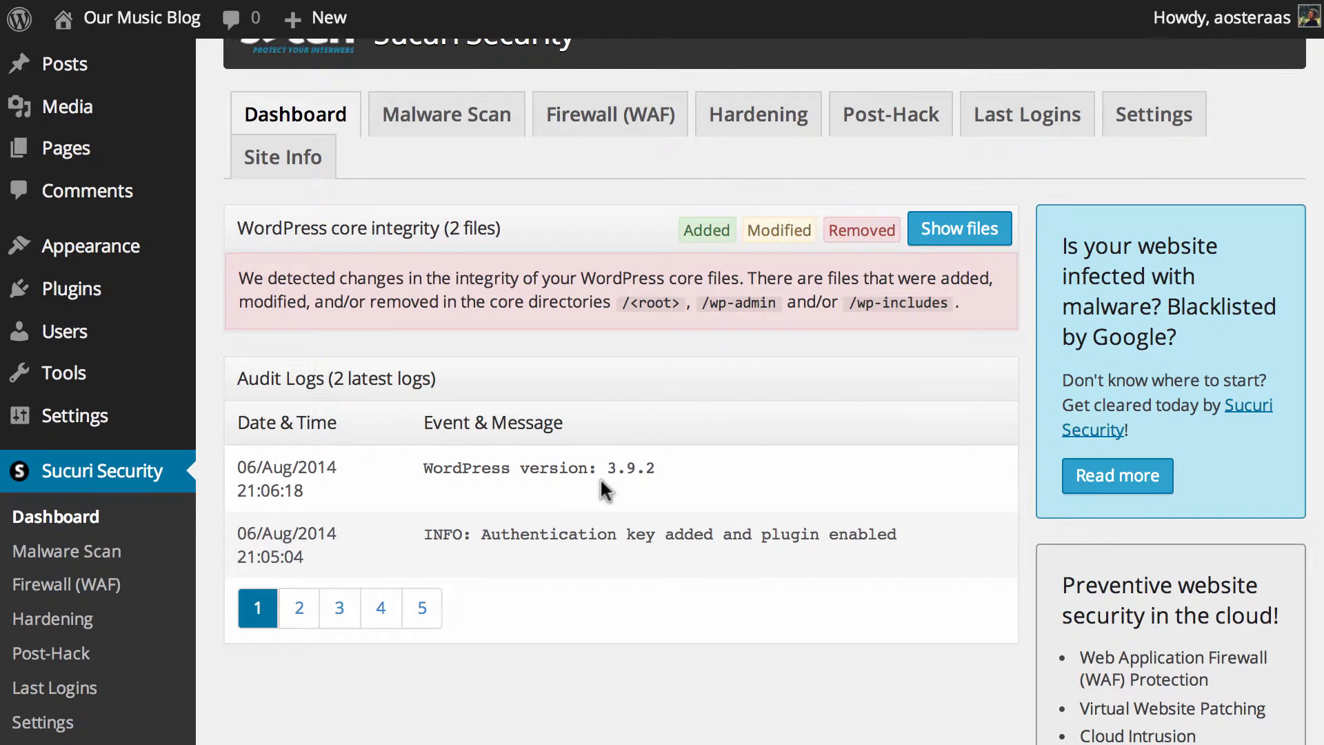
{"action": "mouse_move", "coordinate": [443, 473]}
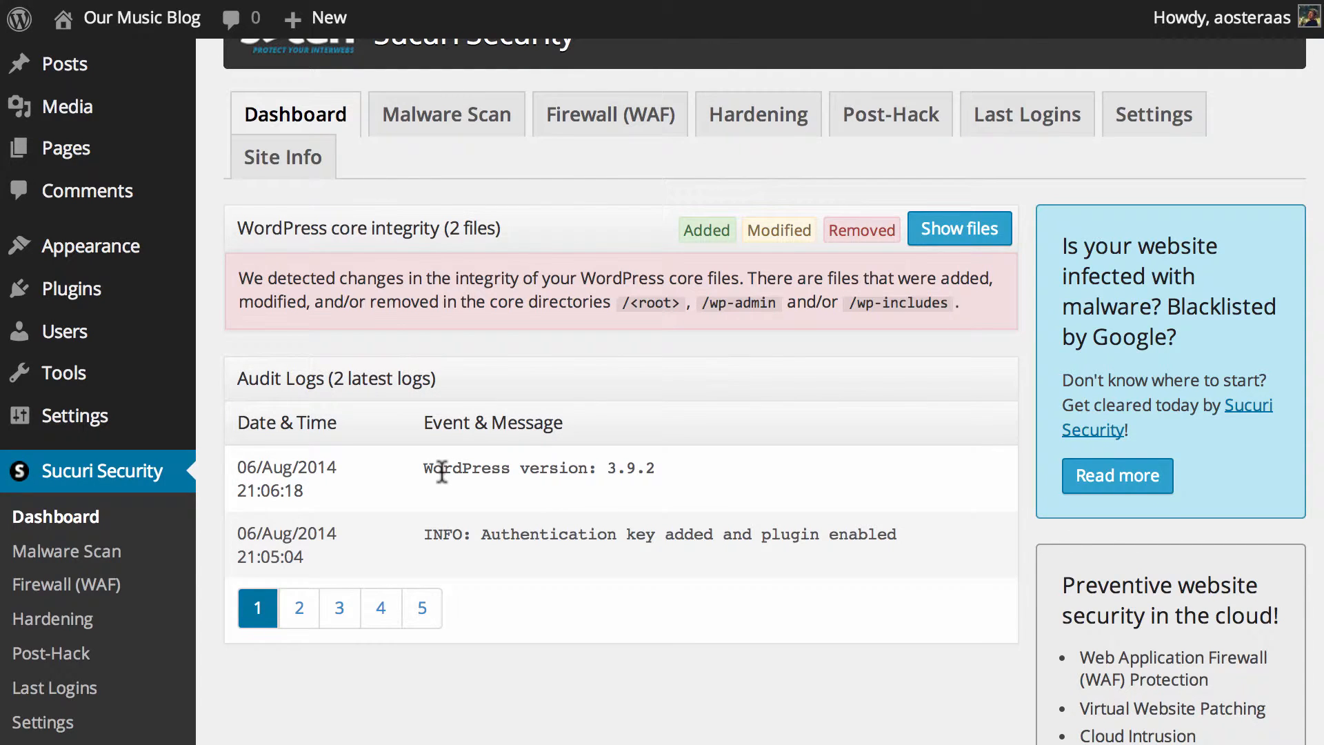
{"action": "scroll", "scroll_direction": "up", "scroll_amount": 3}
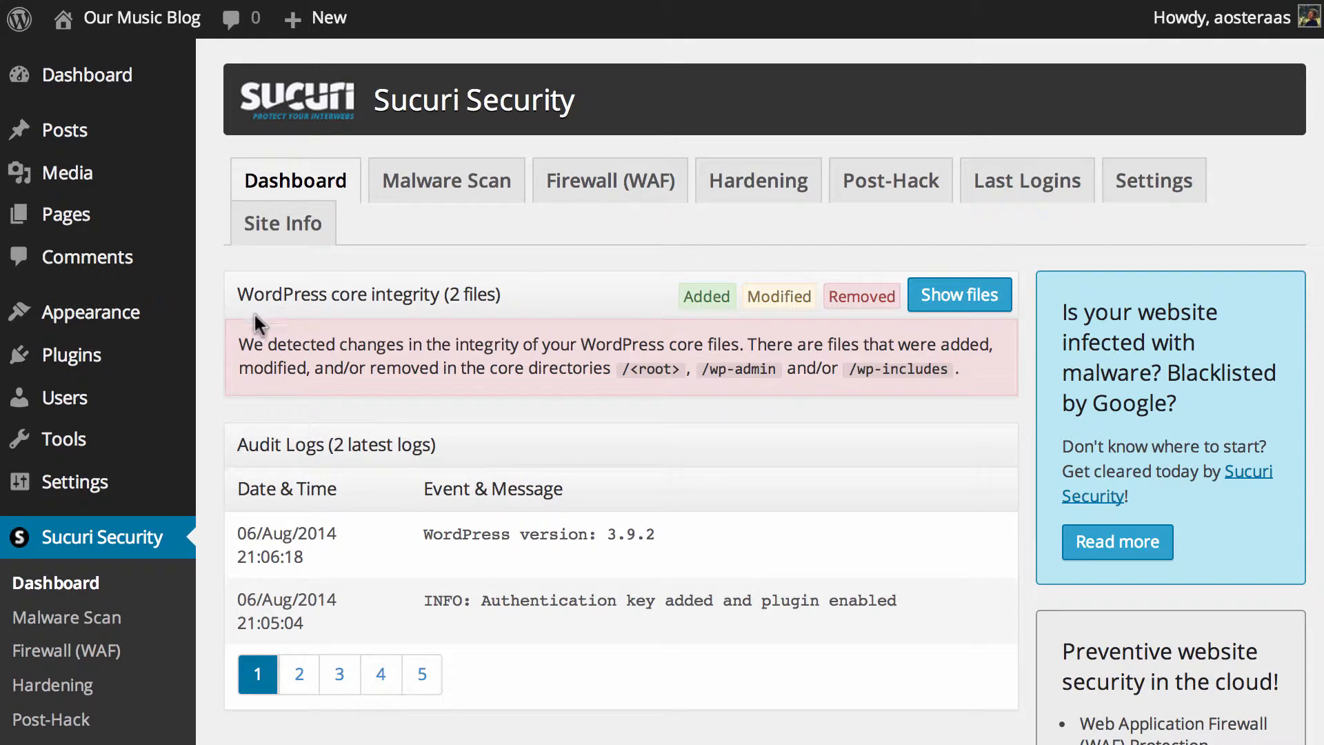
{"action": "mouse_move", "coordinate": [238, 330]}
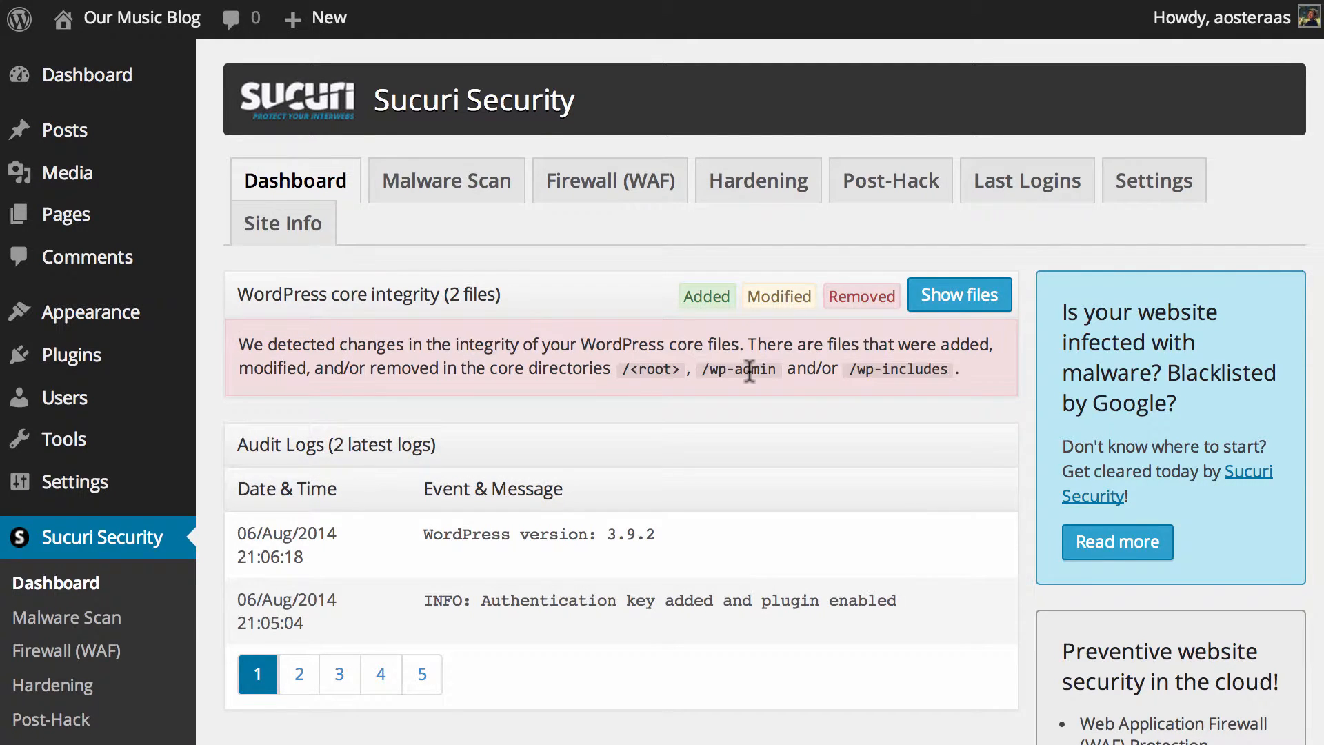
{"action": "mouse_move", "coordinate": [763, 396]}
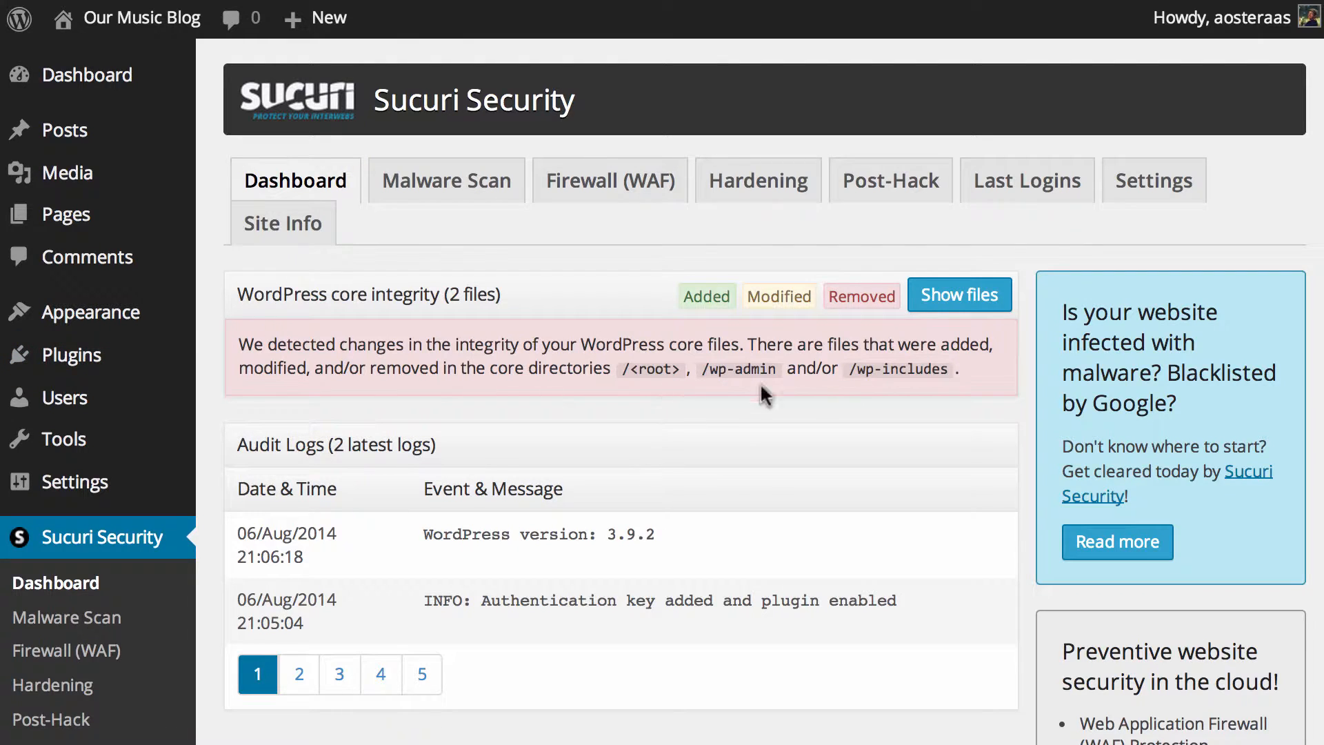
{"action": "mouse_move", "coordinate": [743, 386]}
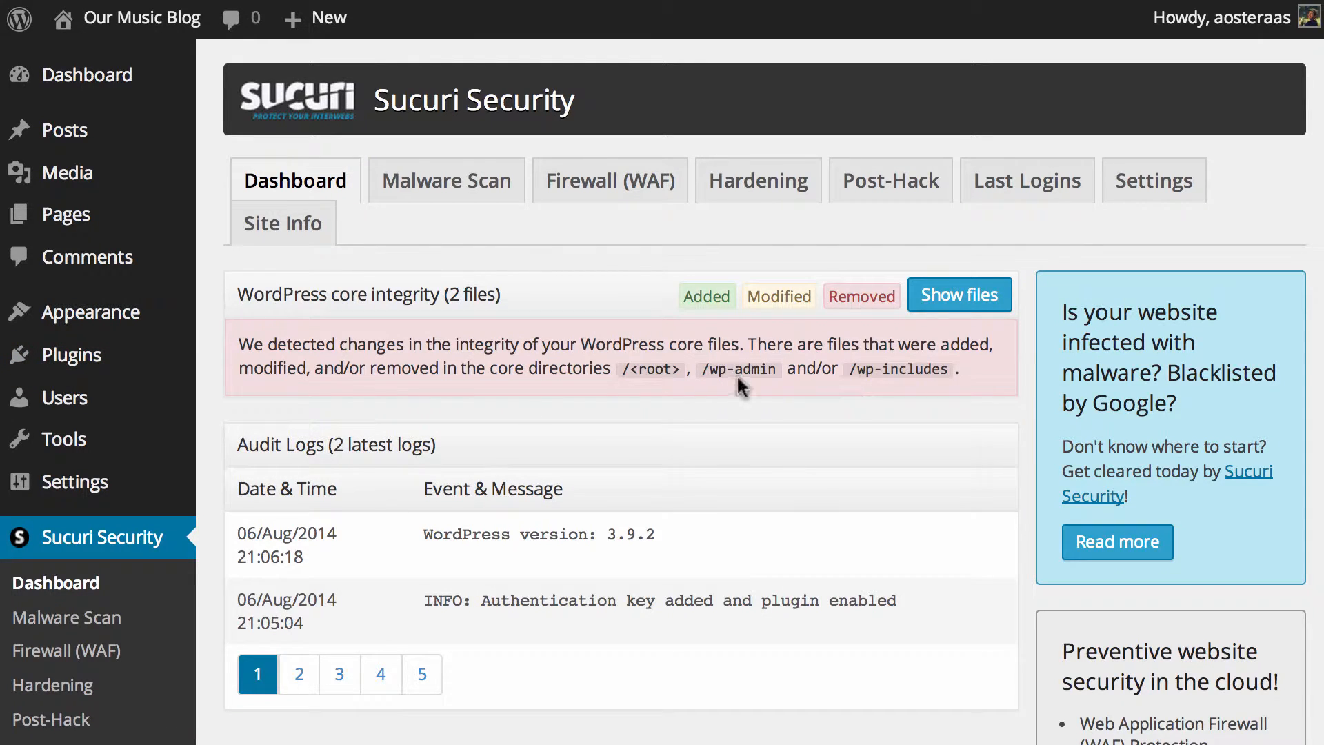
{"action": "left_click", "coordinate": [960, 295]}
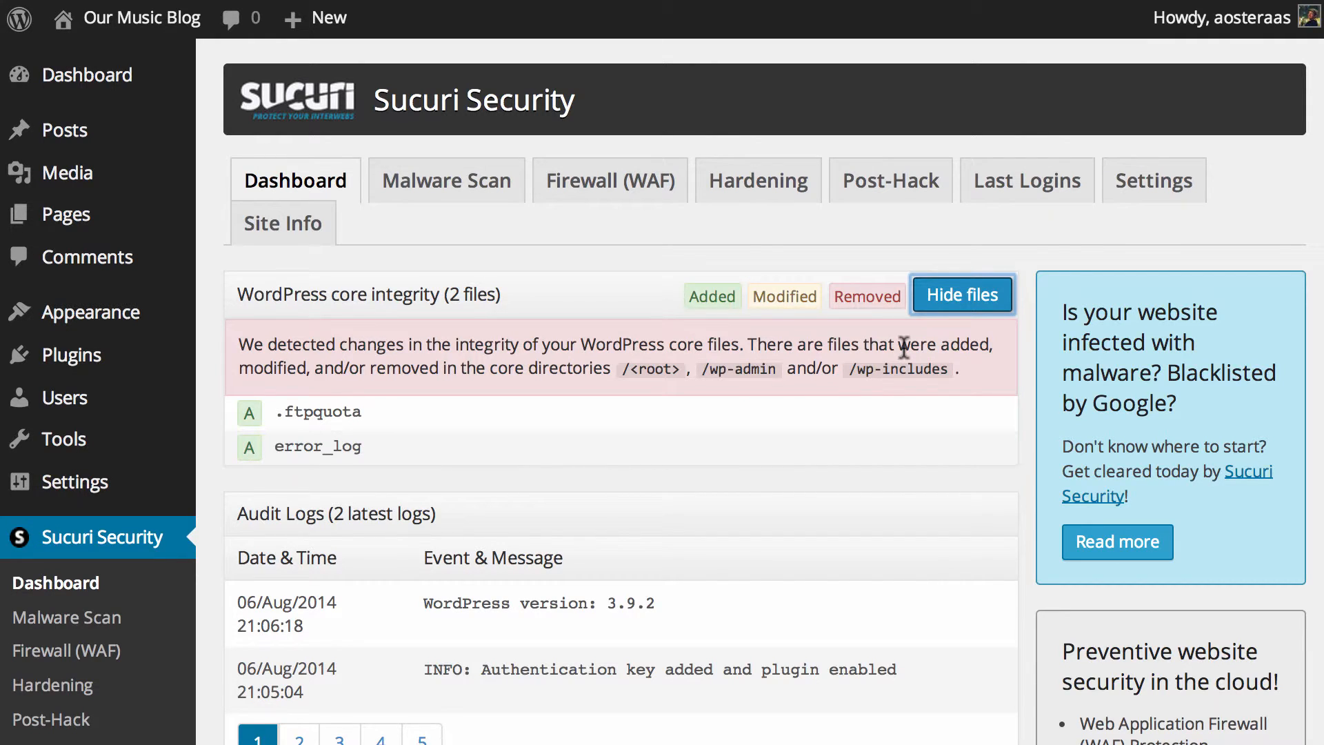
{"action": "mouse_move", "coordinate": [753, 351]}
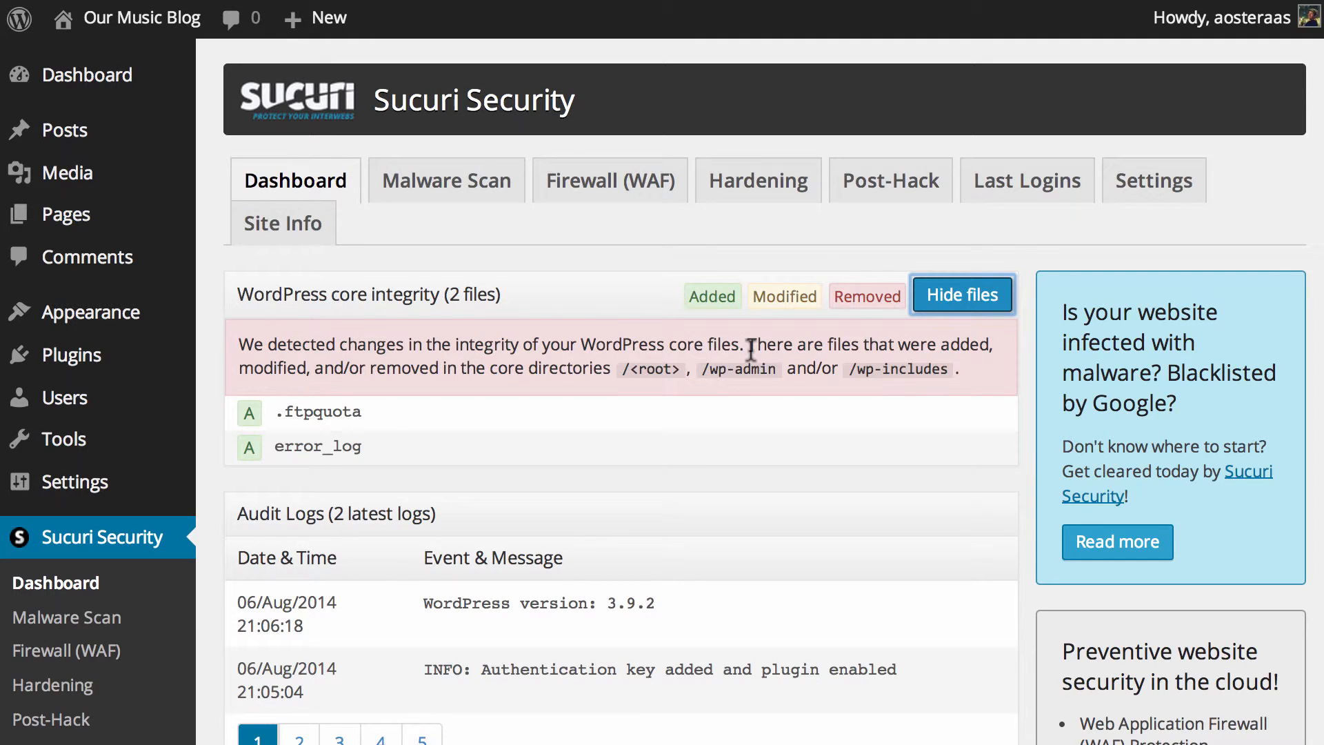